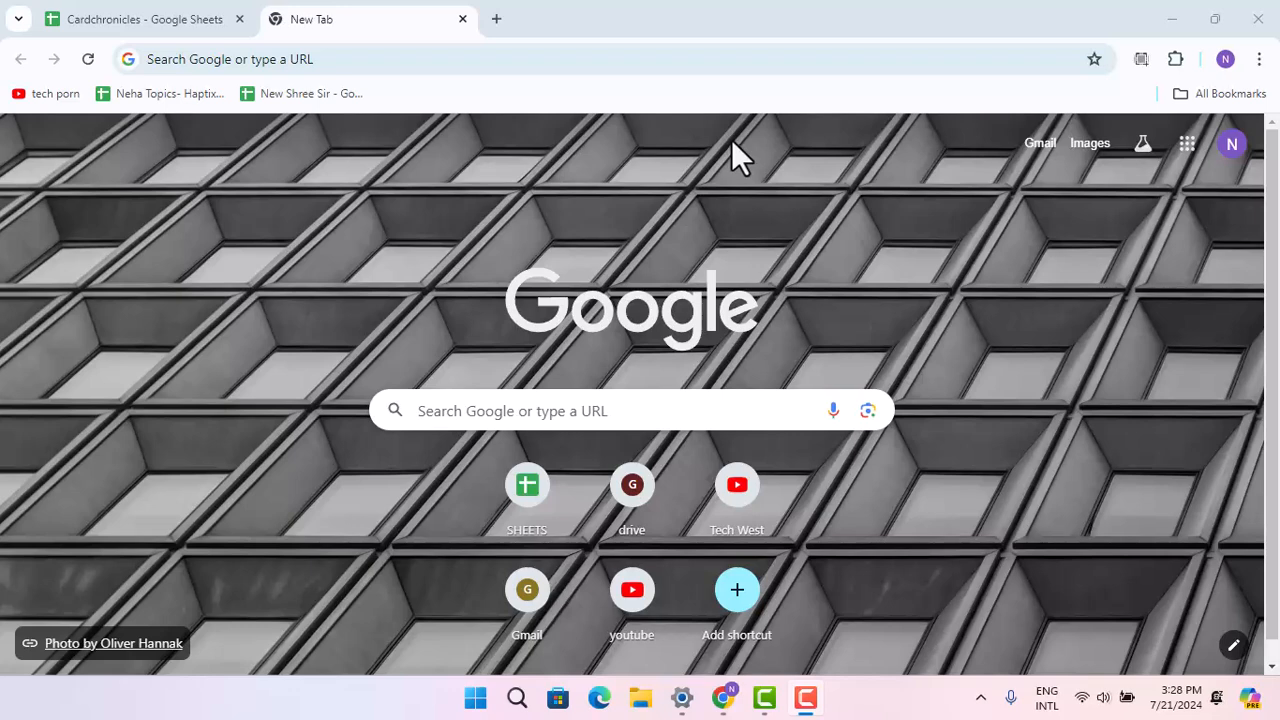
pyautogui.moveTo(303, 140)
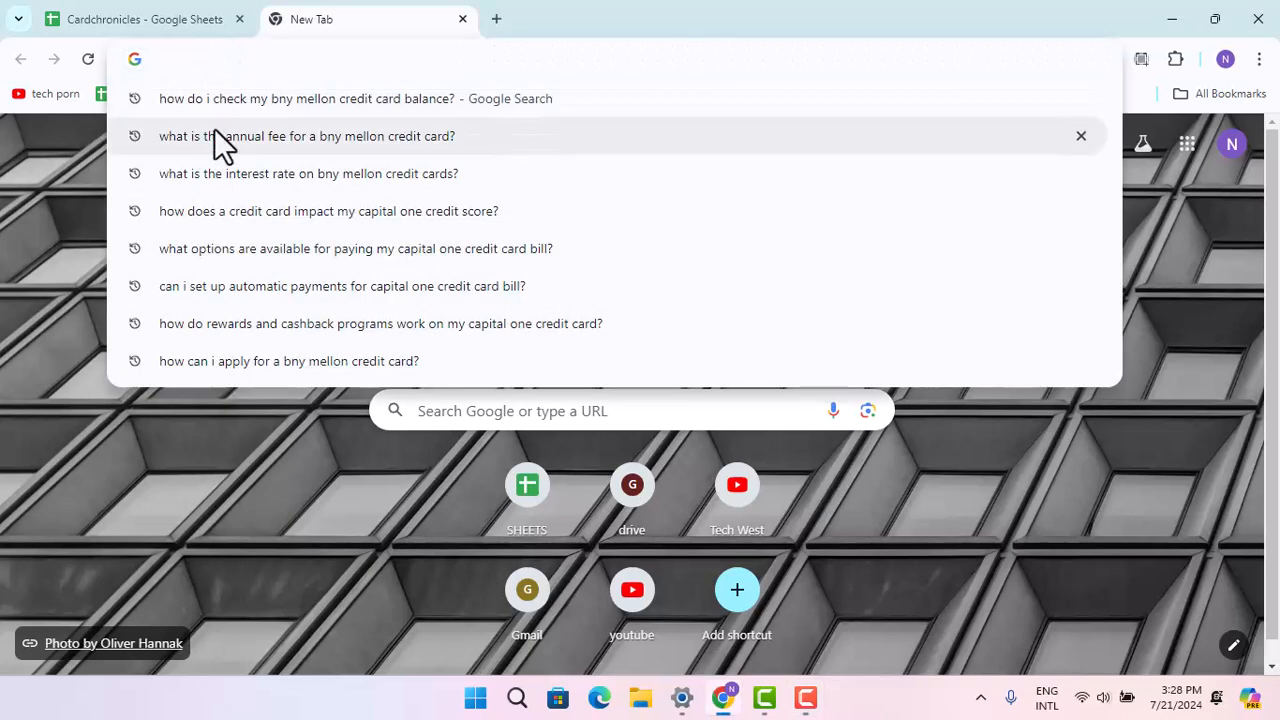
pyautogui.write('https://nexen.bnymellon.com/app/mmi/login')
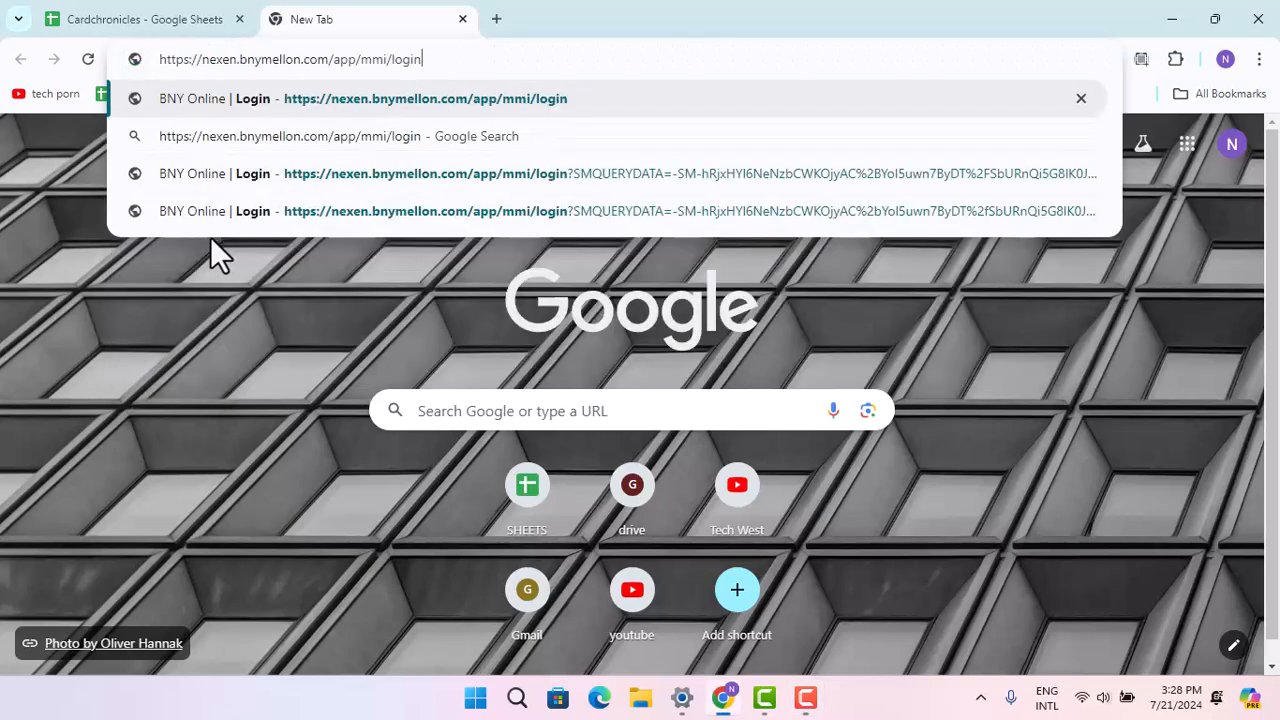